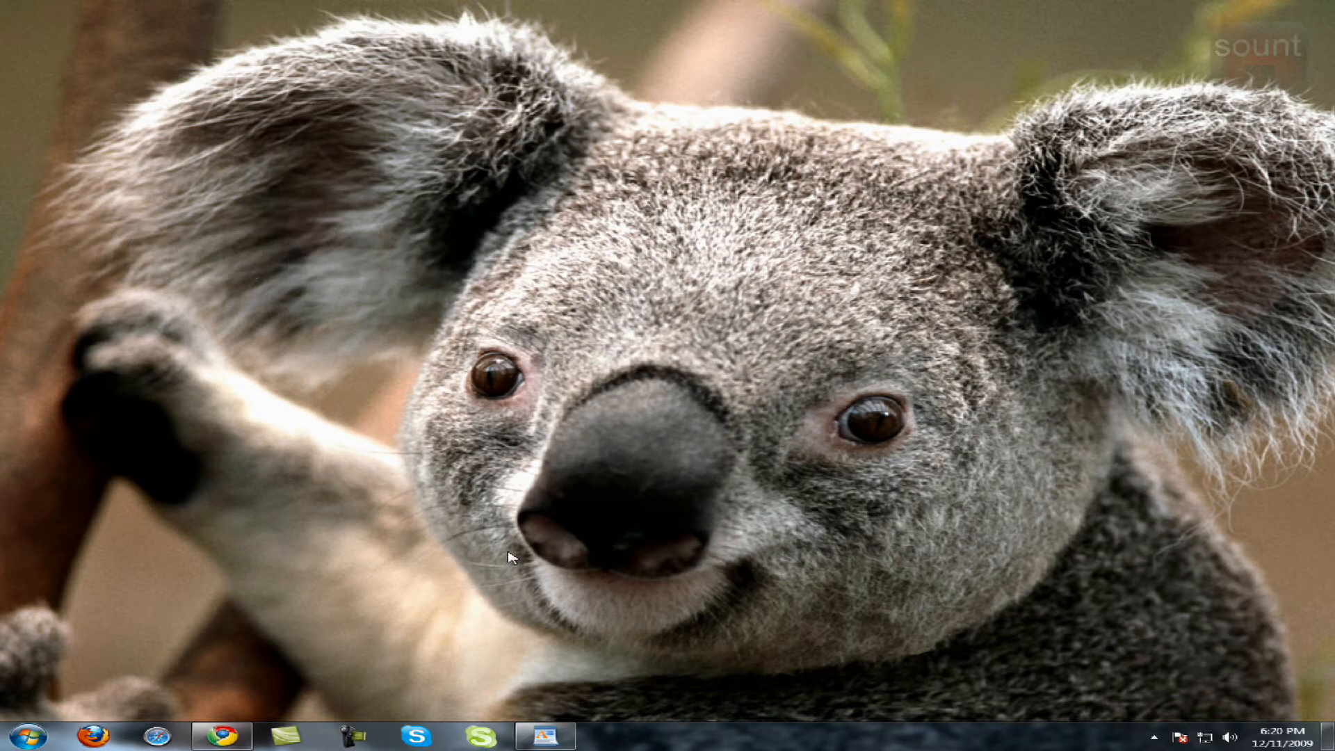
- Launch a blank WordPad document as a small window over the koala wallpaper
left_click(545, 734)
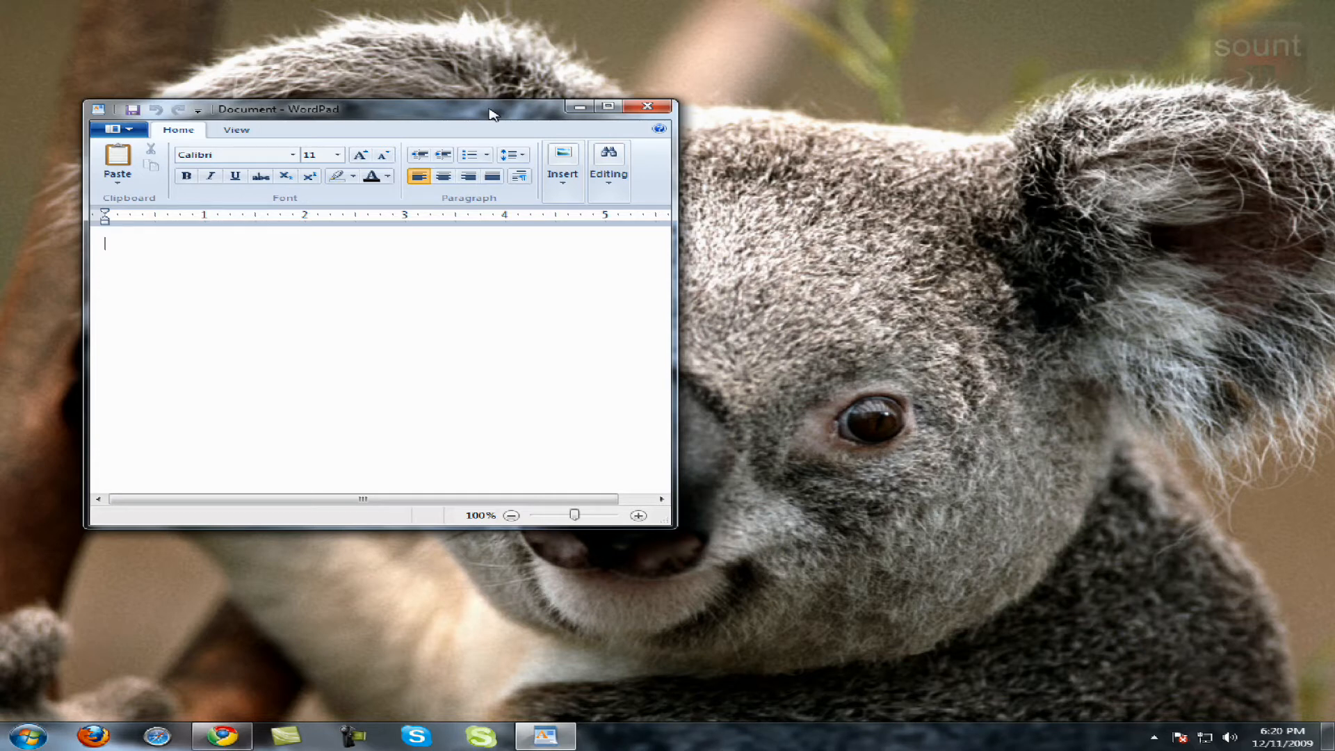
- Snap the WordPad window to the left screen edge so it fills the left half
left_click_drag(489, 108, 51, 132)
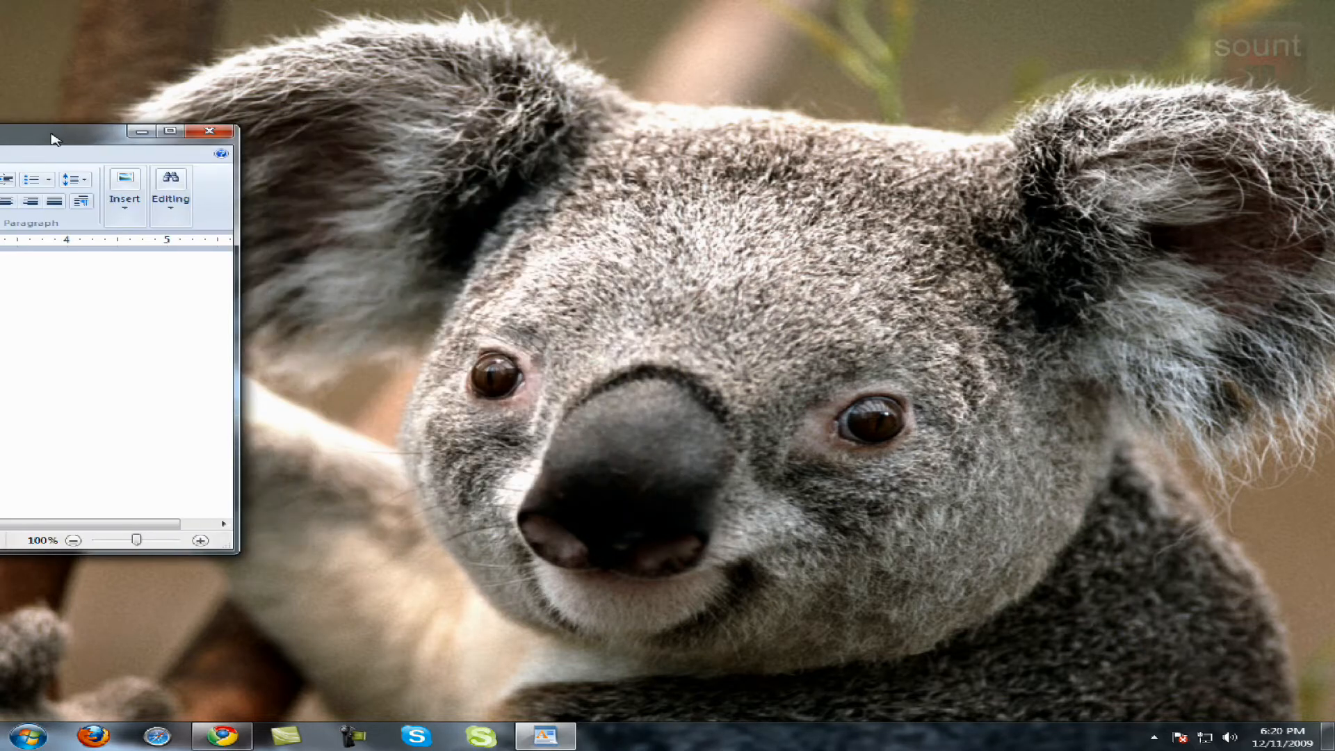
left_click_drag(51, 131, 9, 145)
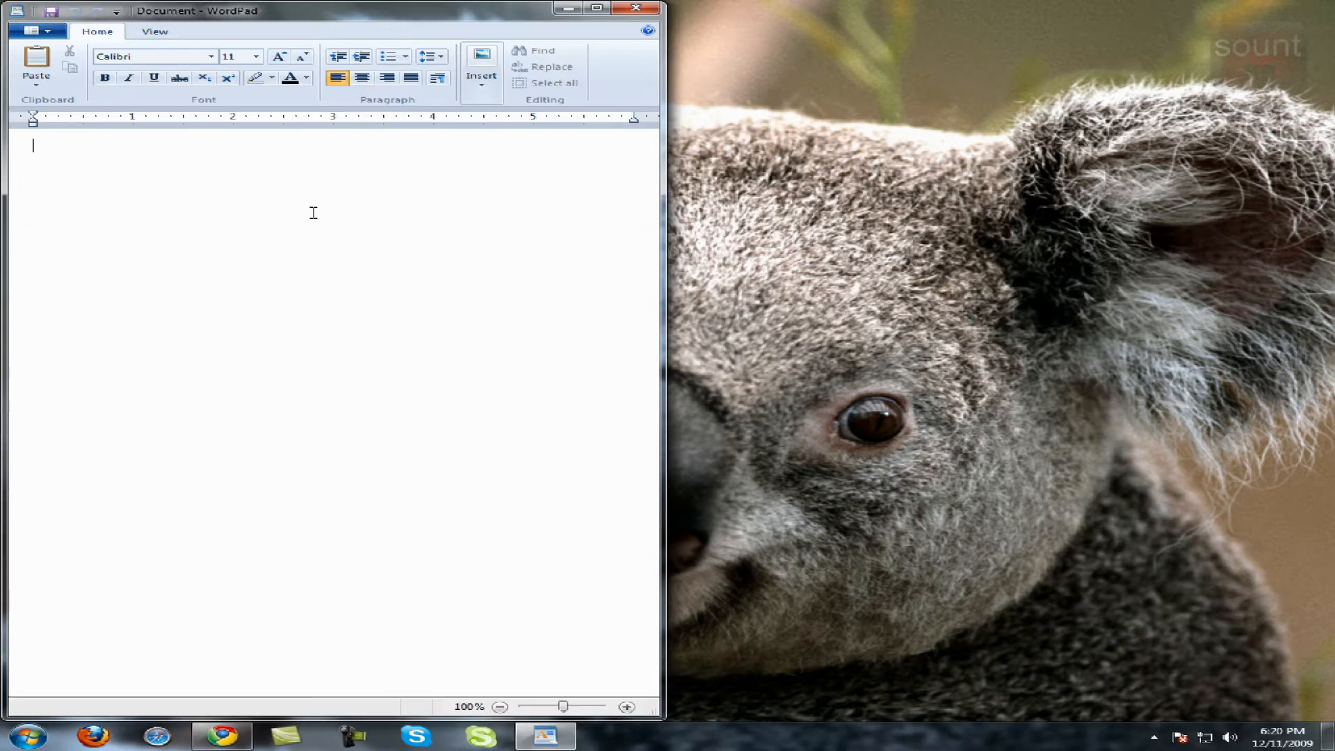
mouse_move(365, 241)
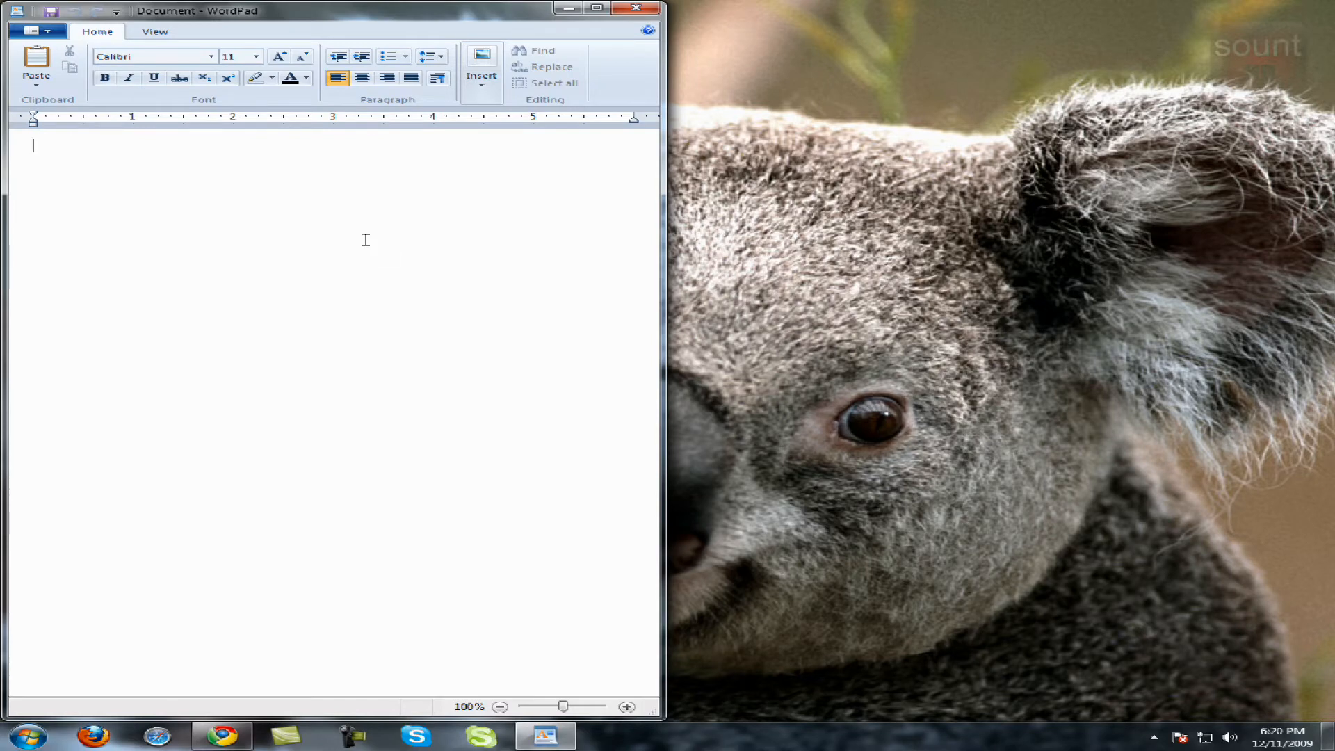
mouse_move(384, 15)
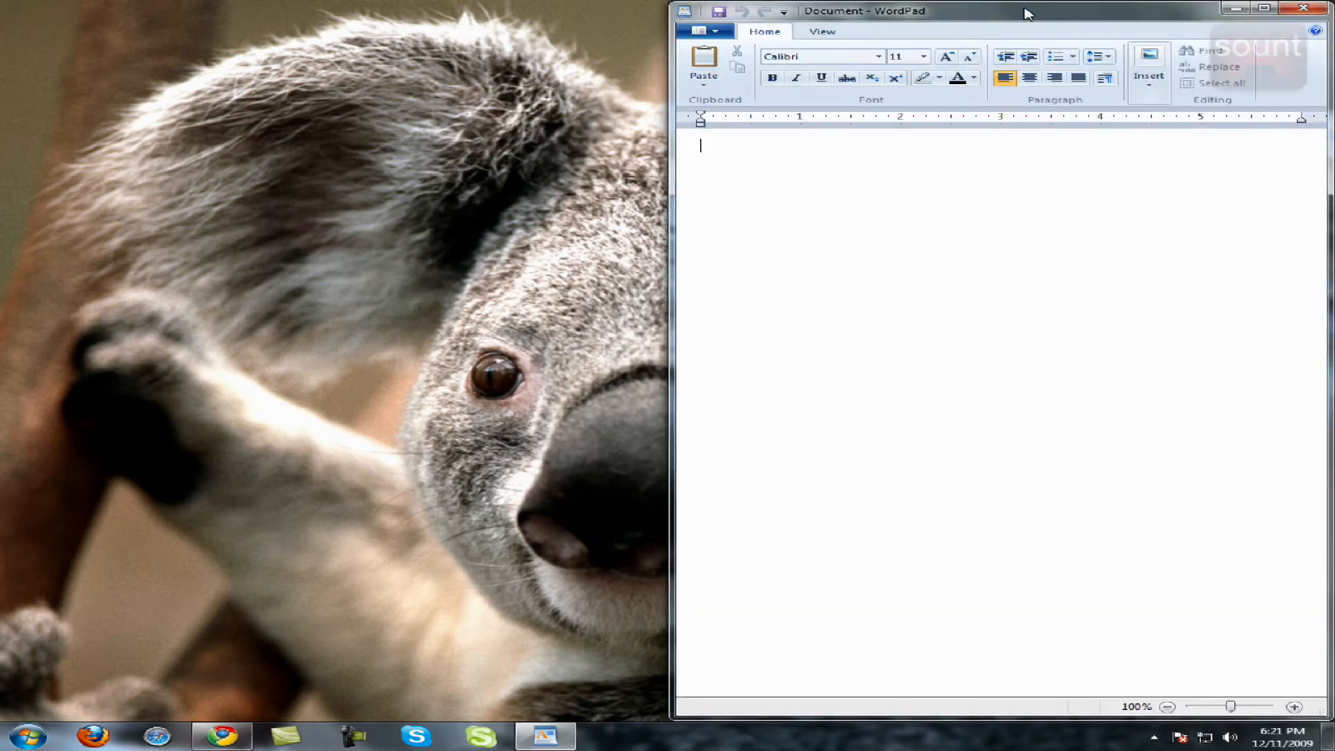
- Pull the right-snapped WordPad window free so it floats at its normal size again
left_click_drag(1026, 11, 737, 96)
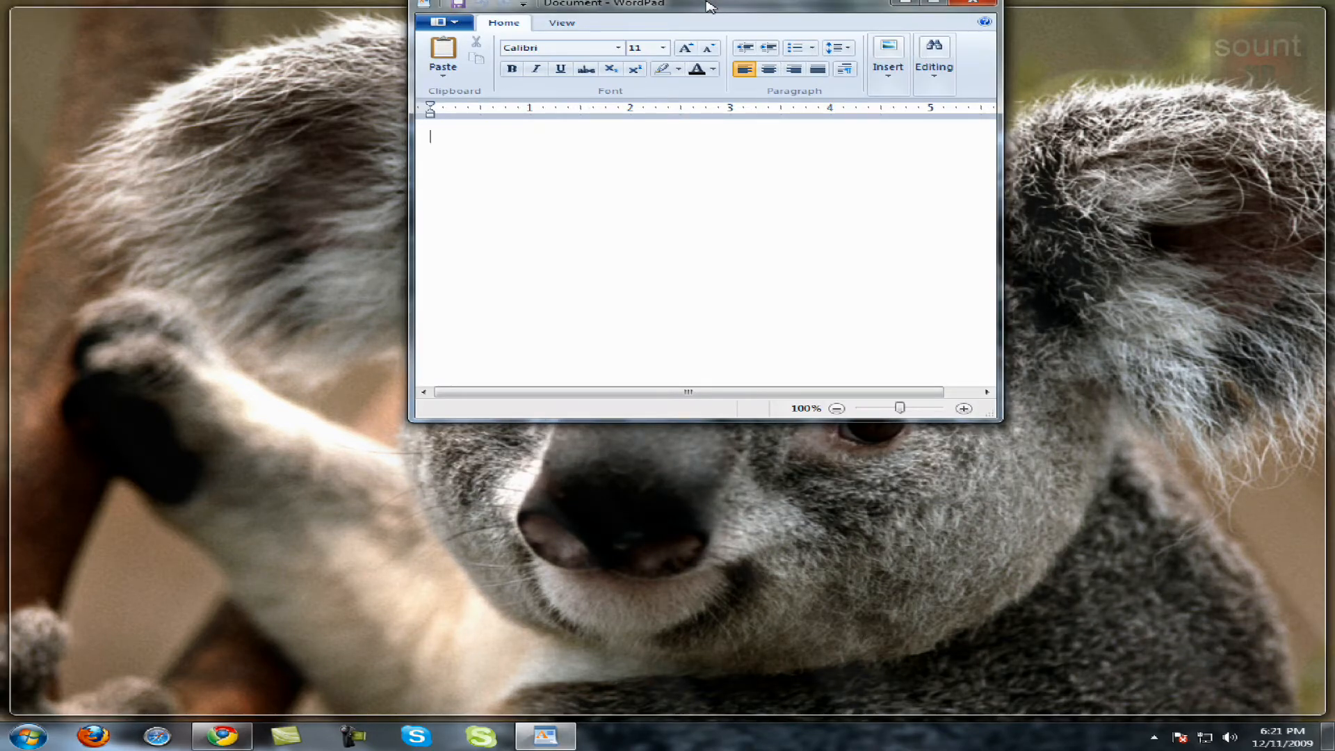
- Carry the floating WordPad window leftward to the upper left of the desktop
left_click(935, 3)
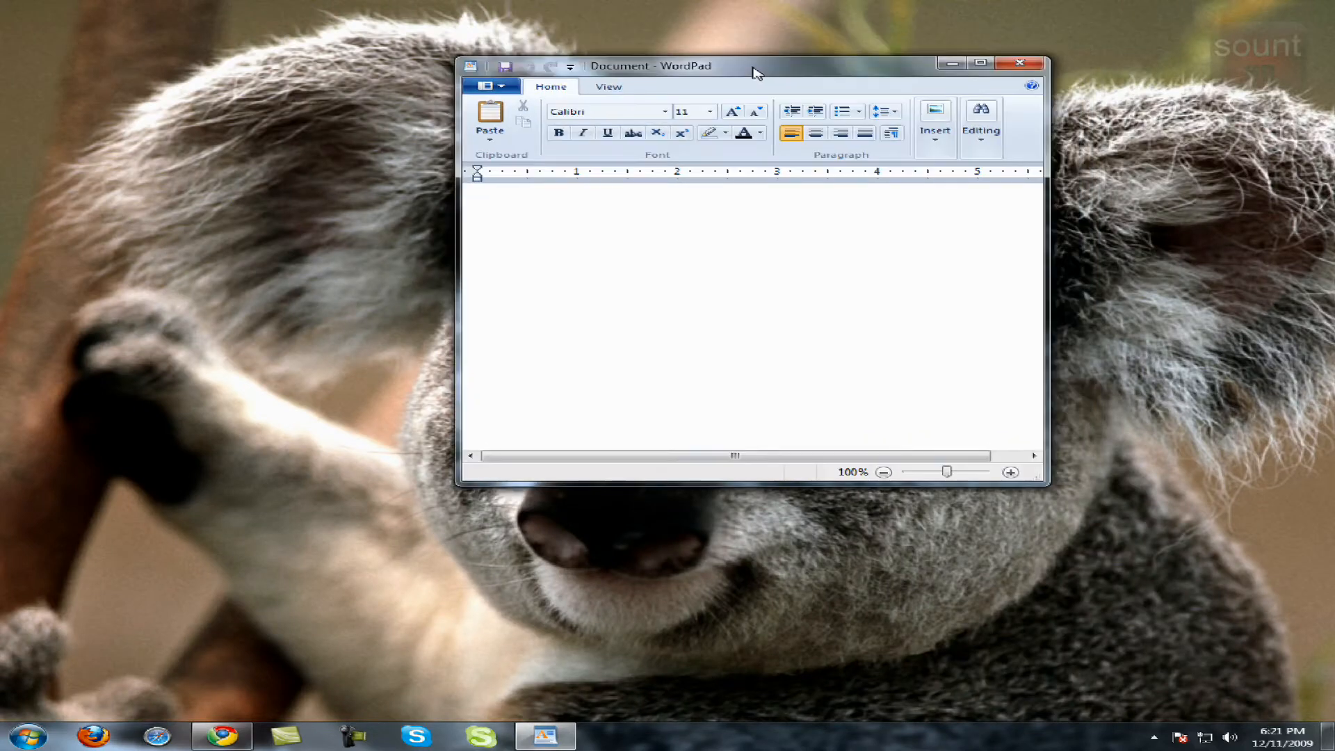
left_click_drag(753, 66, 619, 92)
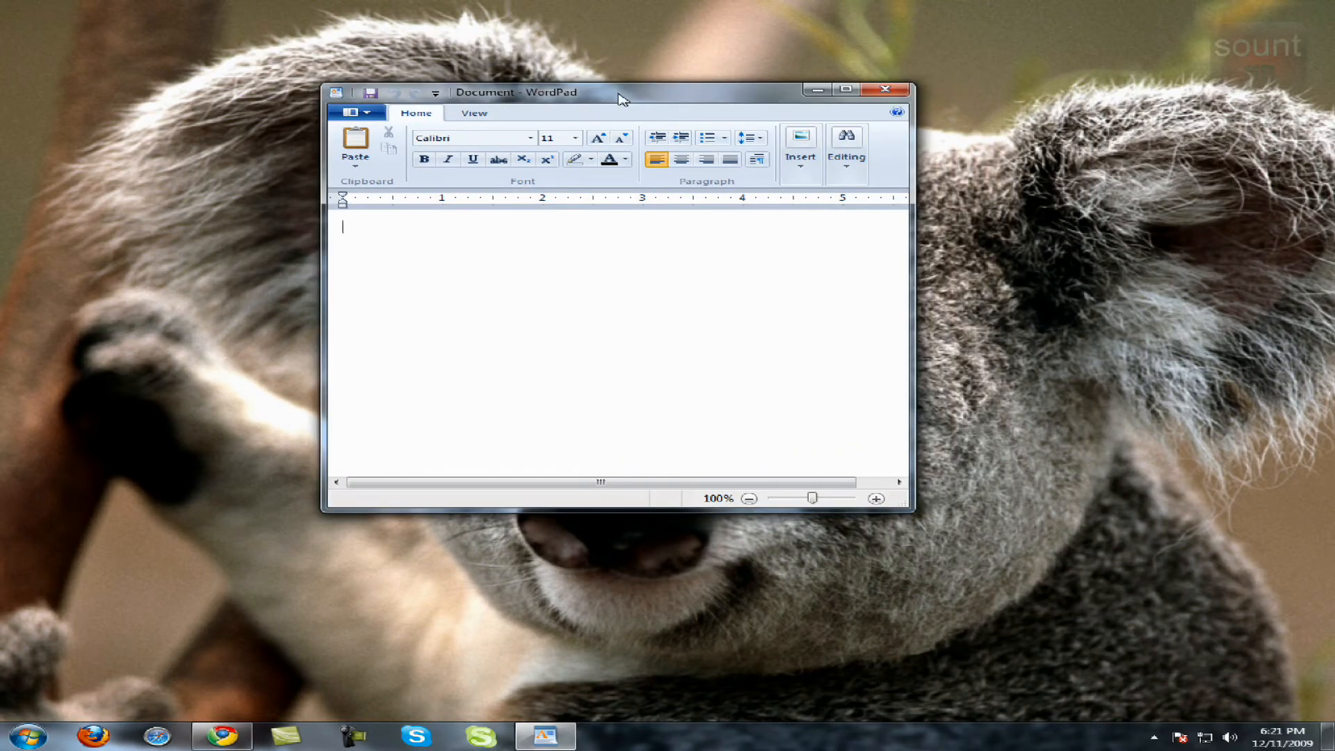
left_click_drag(617, 92, 464, 112)
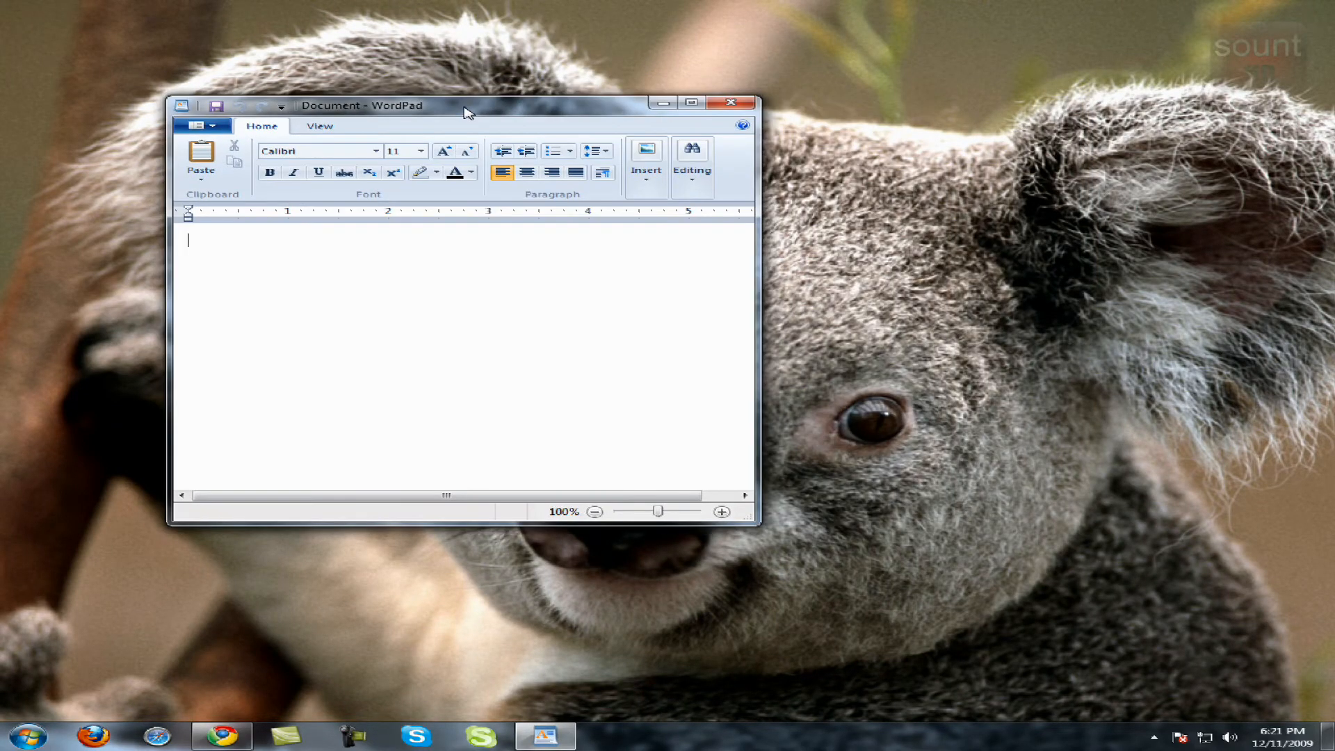
mouse_move(337, 634)
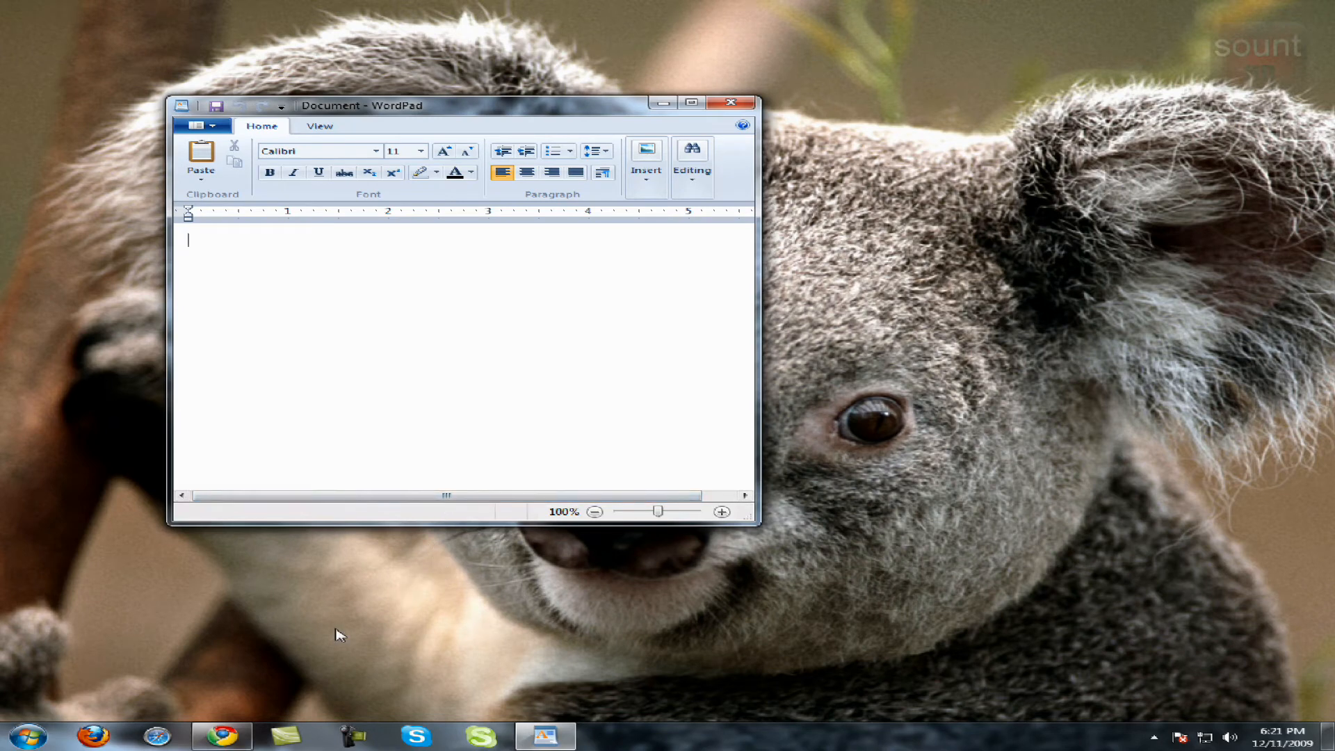